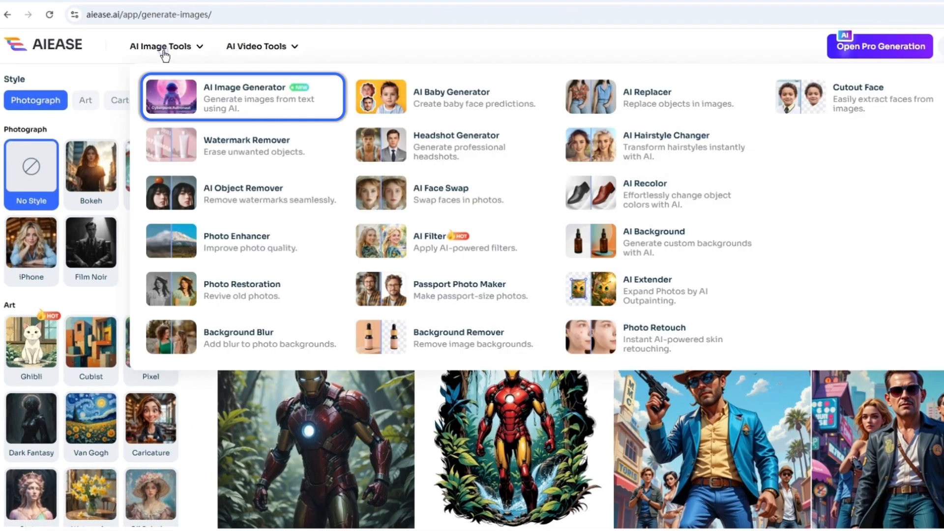
mouse_move(172, 98)
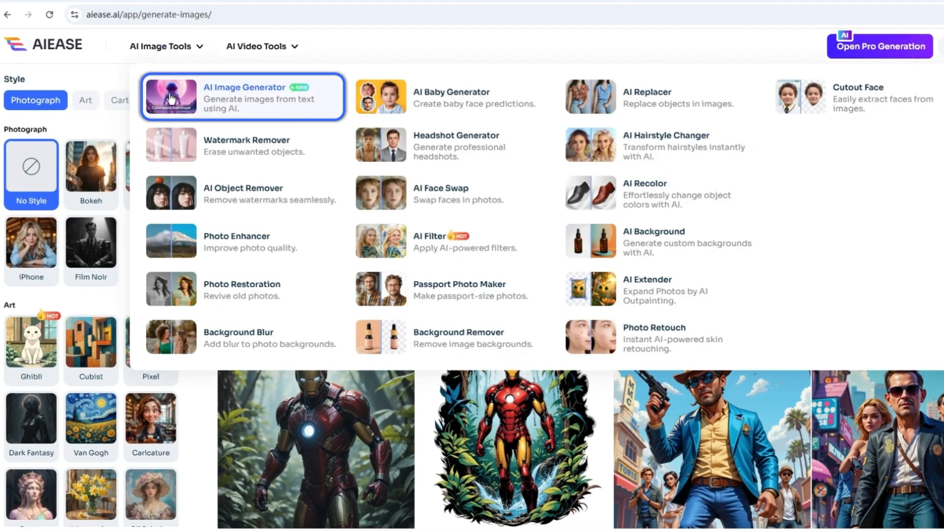
Open the AI Image Generator from the AI Image Tools menu
left_click(244, 98)
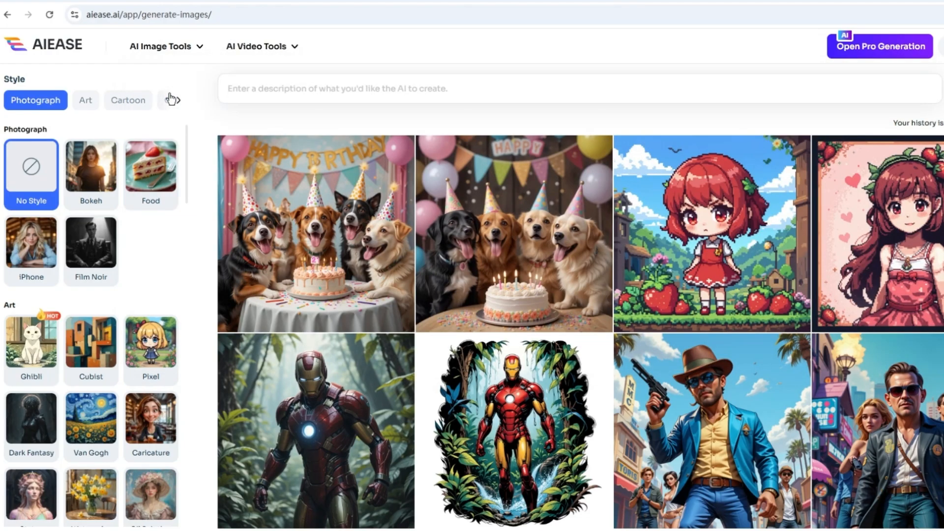
Enter the prompt 'a blonde lady walk out from the sunset, blue sea as the background' and view aspect ratios
left_click(91, 172)
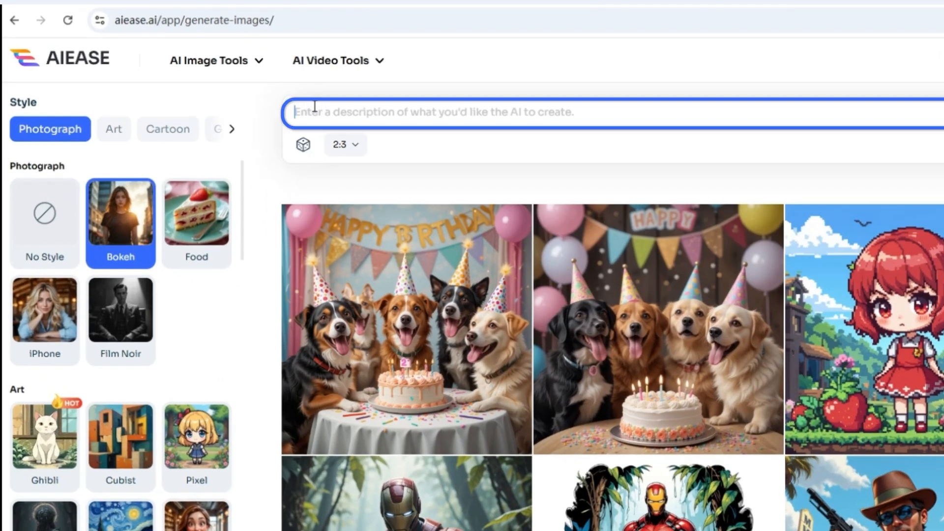
type("a blonde lady walk out from the sunset, blue sea as the background")
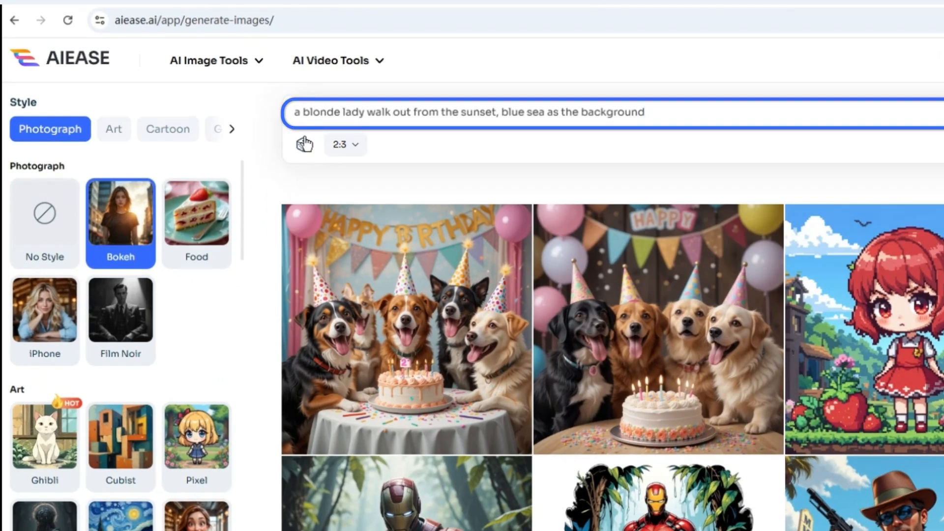
mouse_move(303, 145)
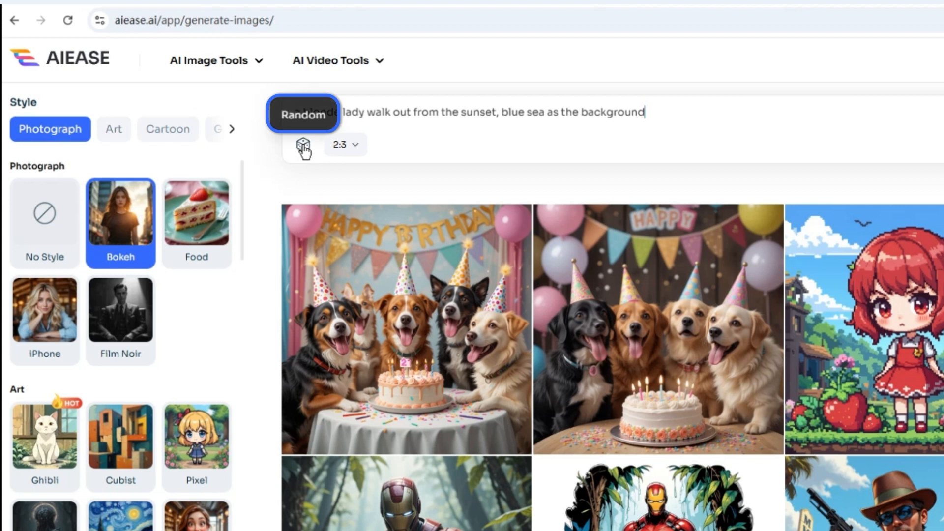
left_click(345, 144)
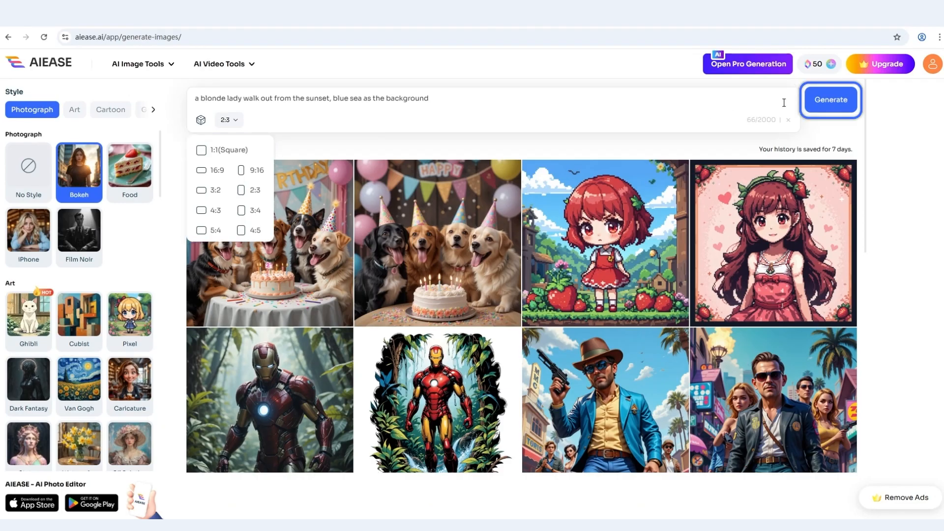
Generate Bokeh-style images of the blonde lady at the seaside sunset
left_click(830, 99)
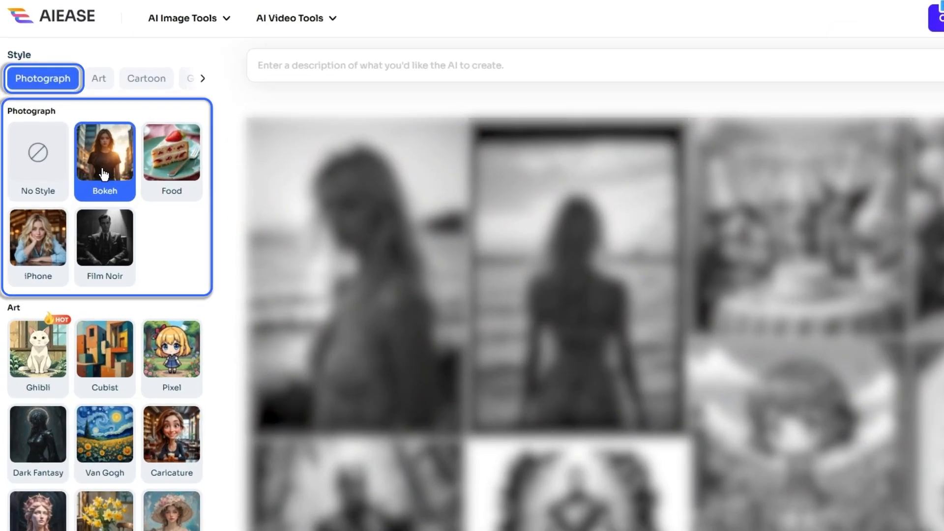
Switch the Style panel to the Art category, showing Ghibli and Van Gogh
left_click(99, 78)
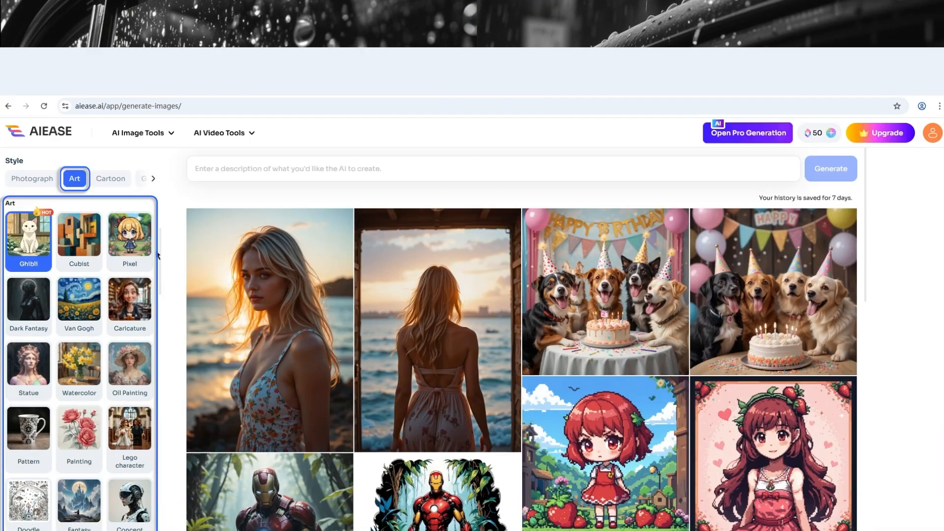
Scroll the Art style list down to Lego blocks, Barbie world and Cyberpunk
scroll("up", 3)
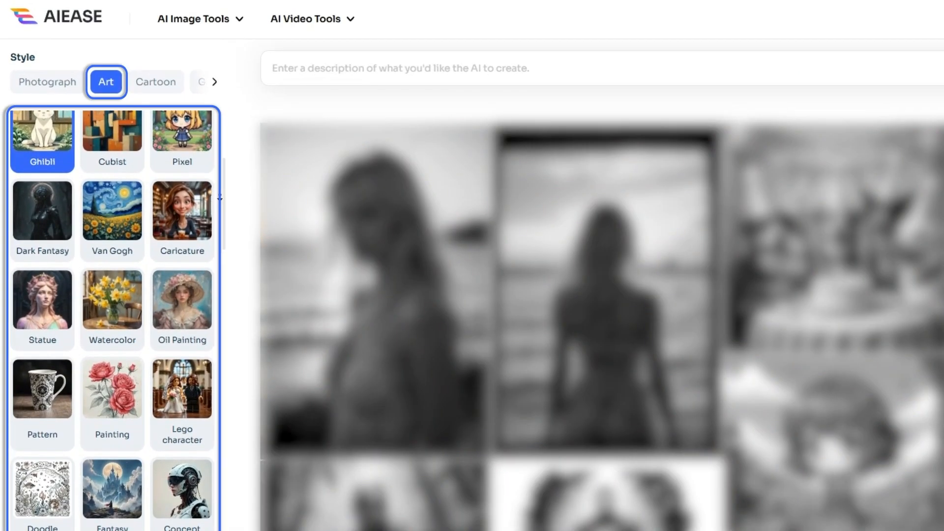
scroll("down", 3)
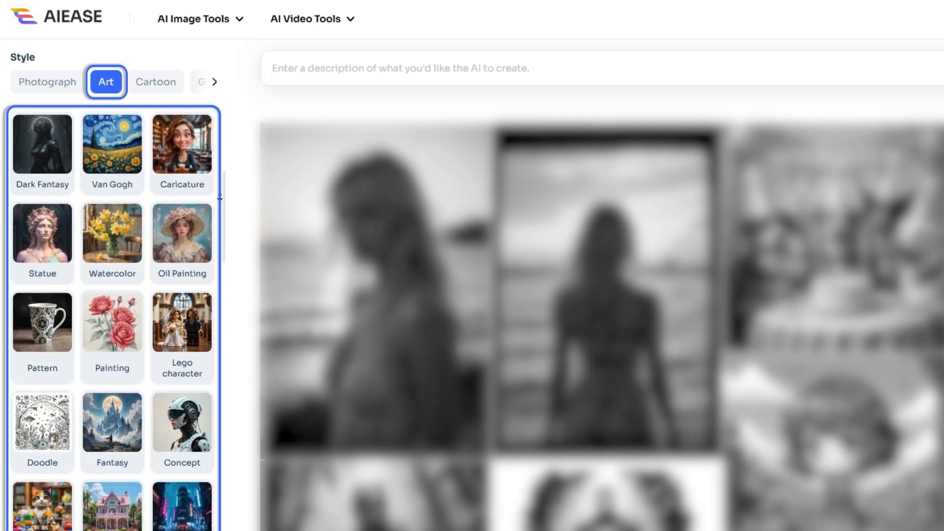
scroll("down", 3)
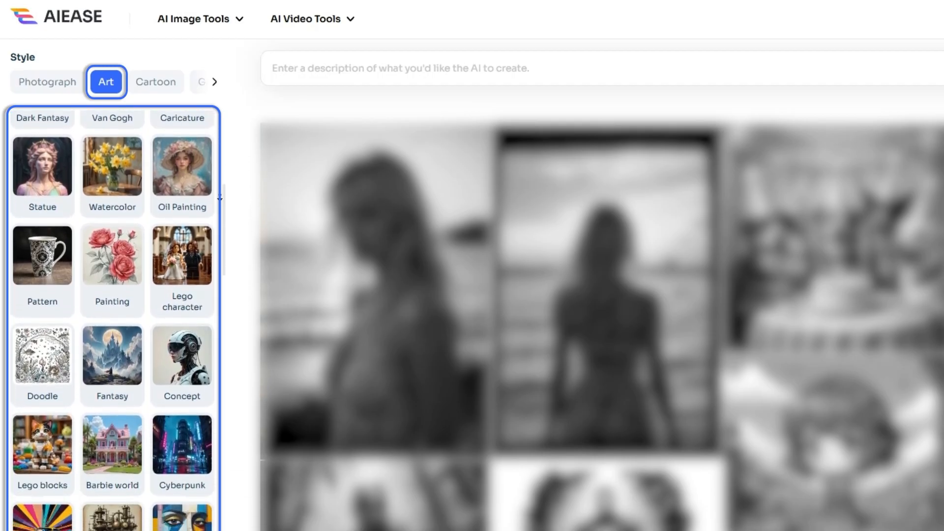
scroll("down", 3)
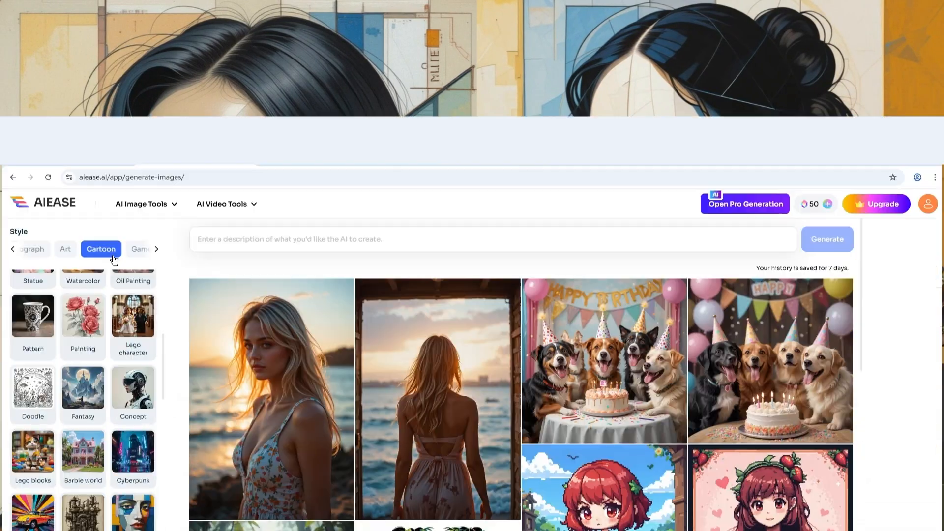
Open the Cartoon styles, then move to the Game category with Minecraft, GTA and Fortnite
left_click(100, 248)
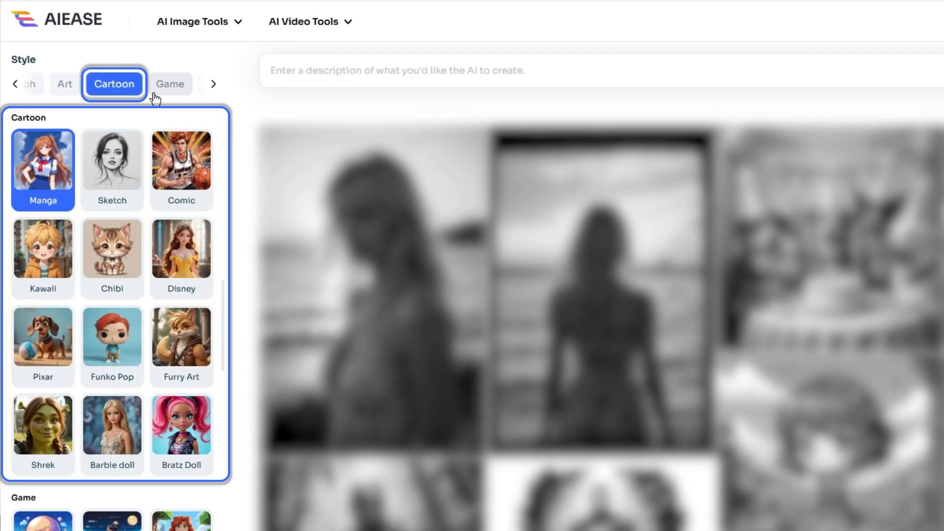
left_click(42, 159)
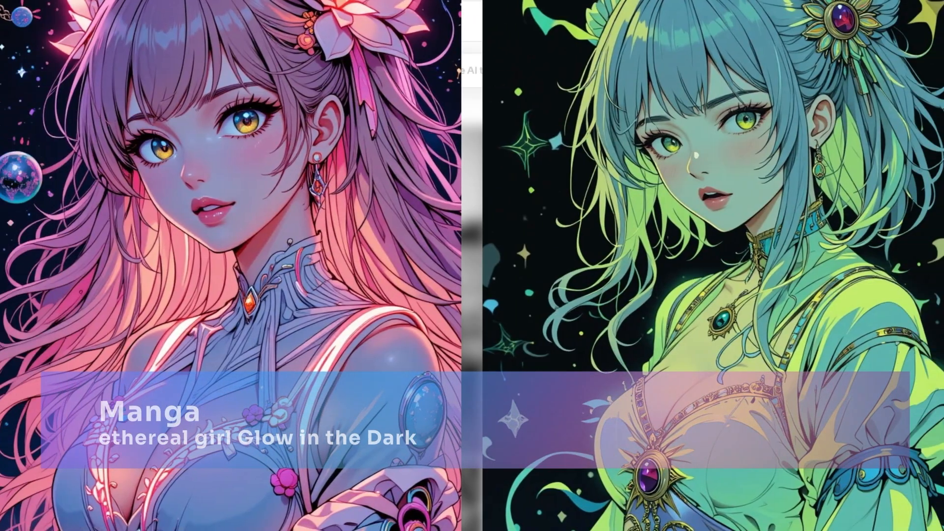
left_click(109, 81)
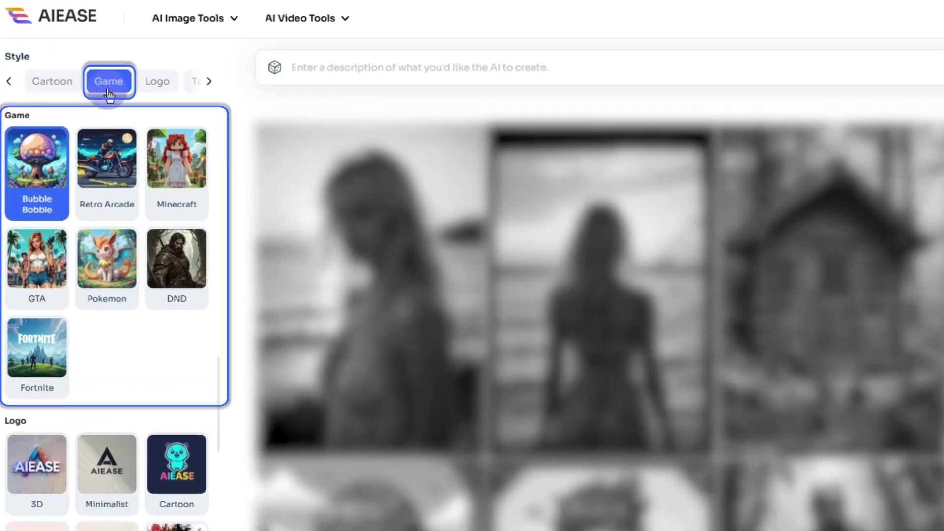